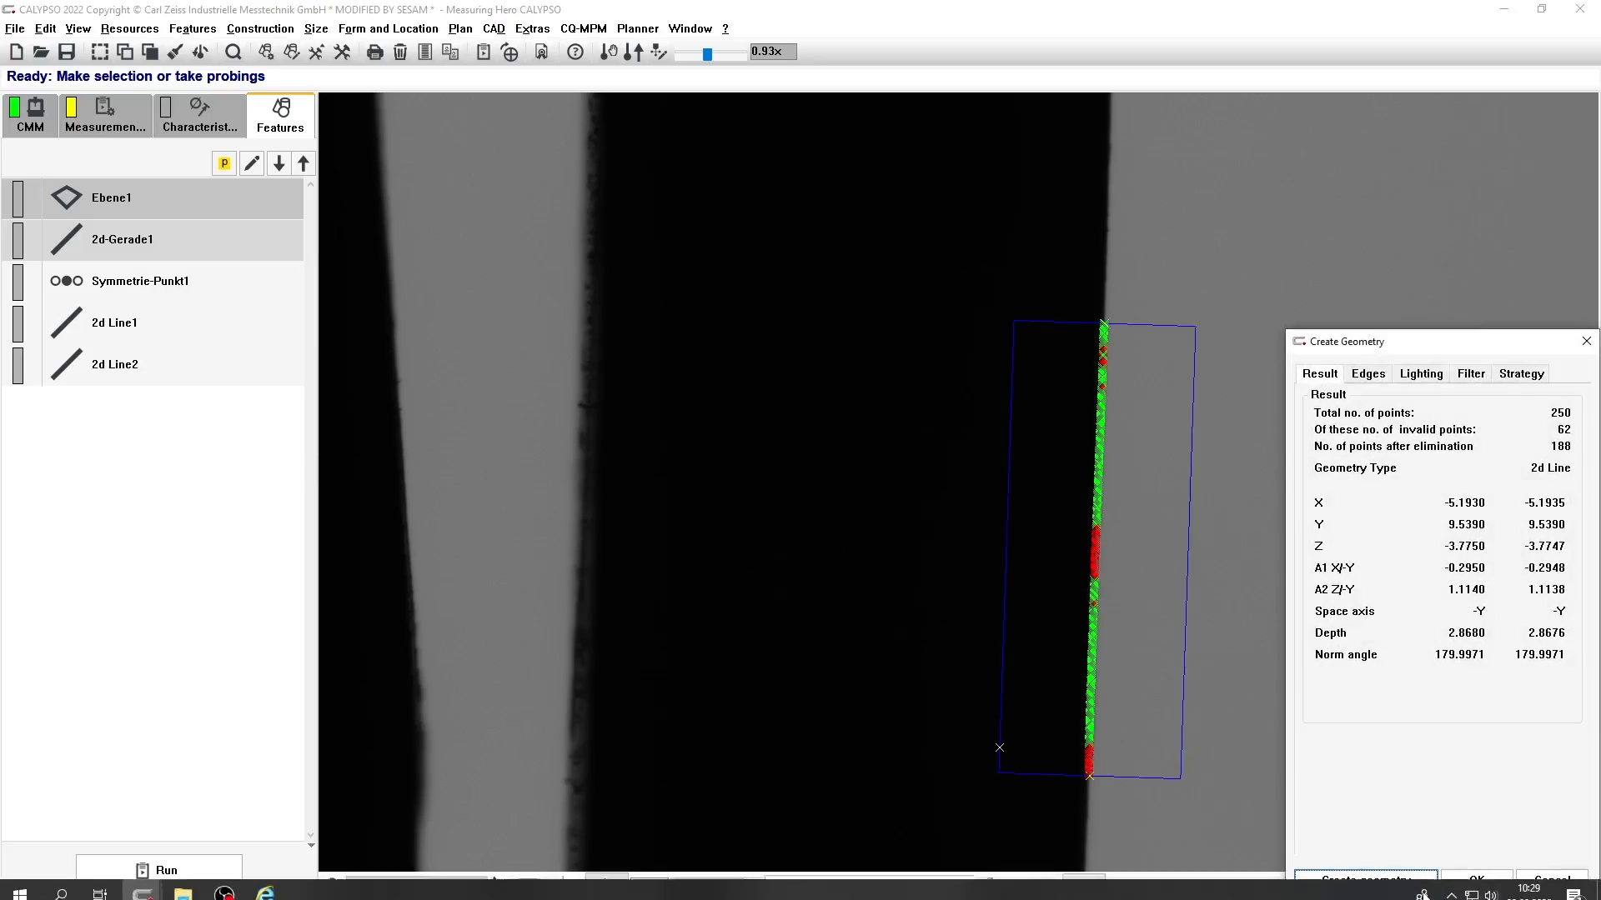
Create 2d Line3 from the 188 probed edge points, accepting its nominals.
left_click(1364, 880)
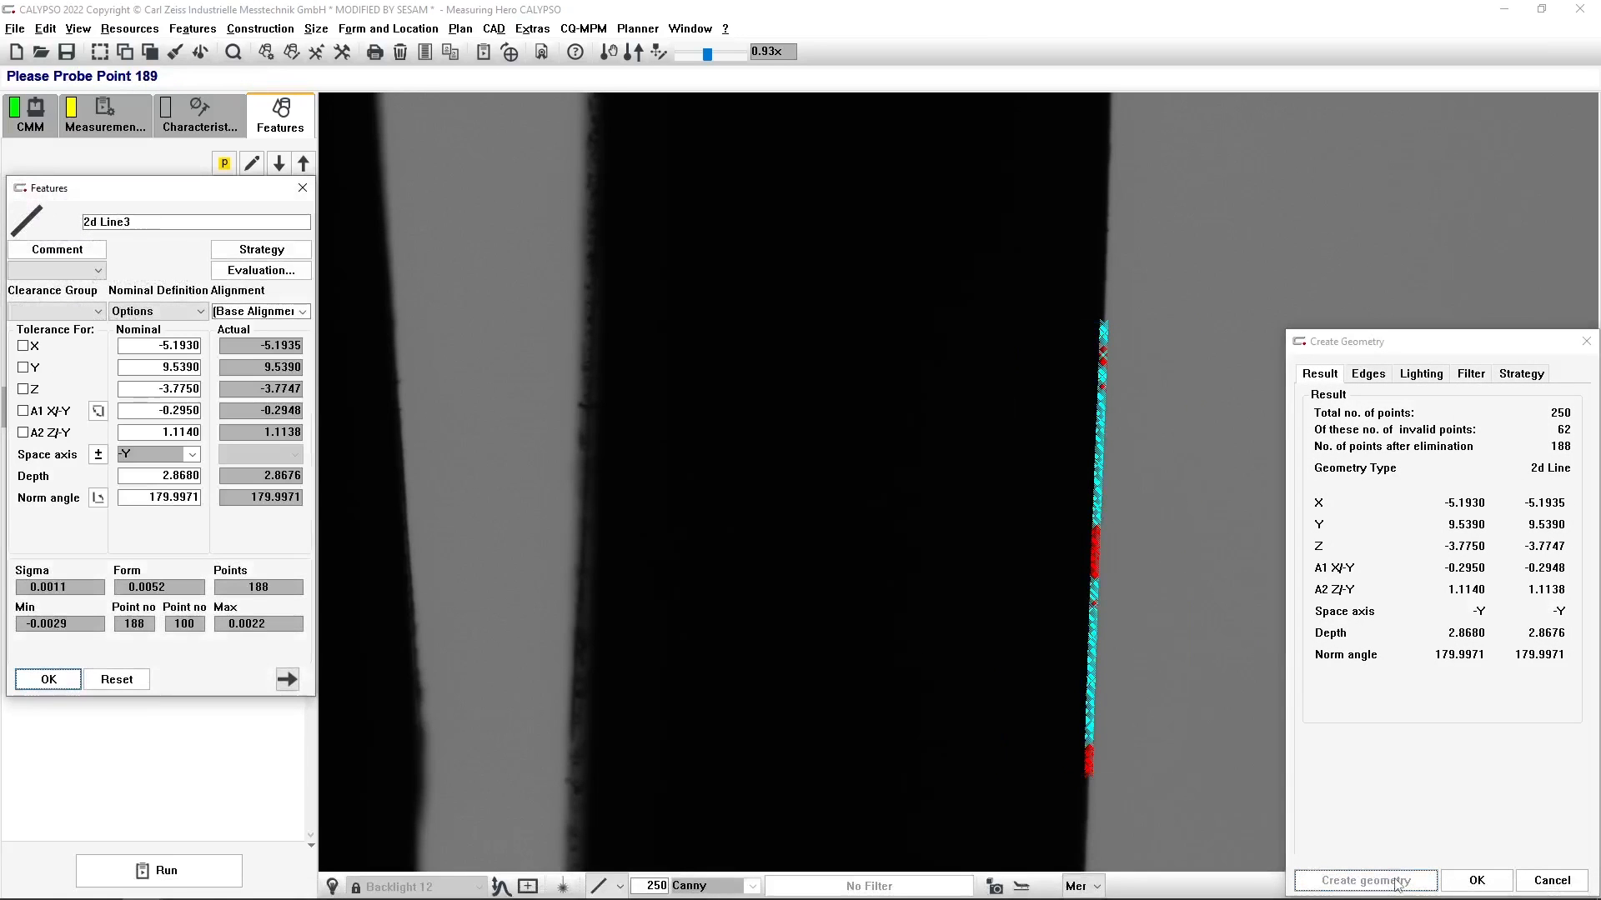
left_click(48, 679)
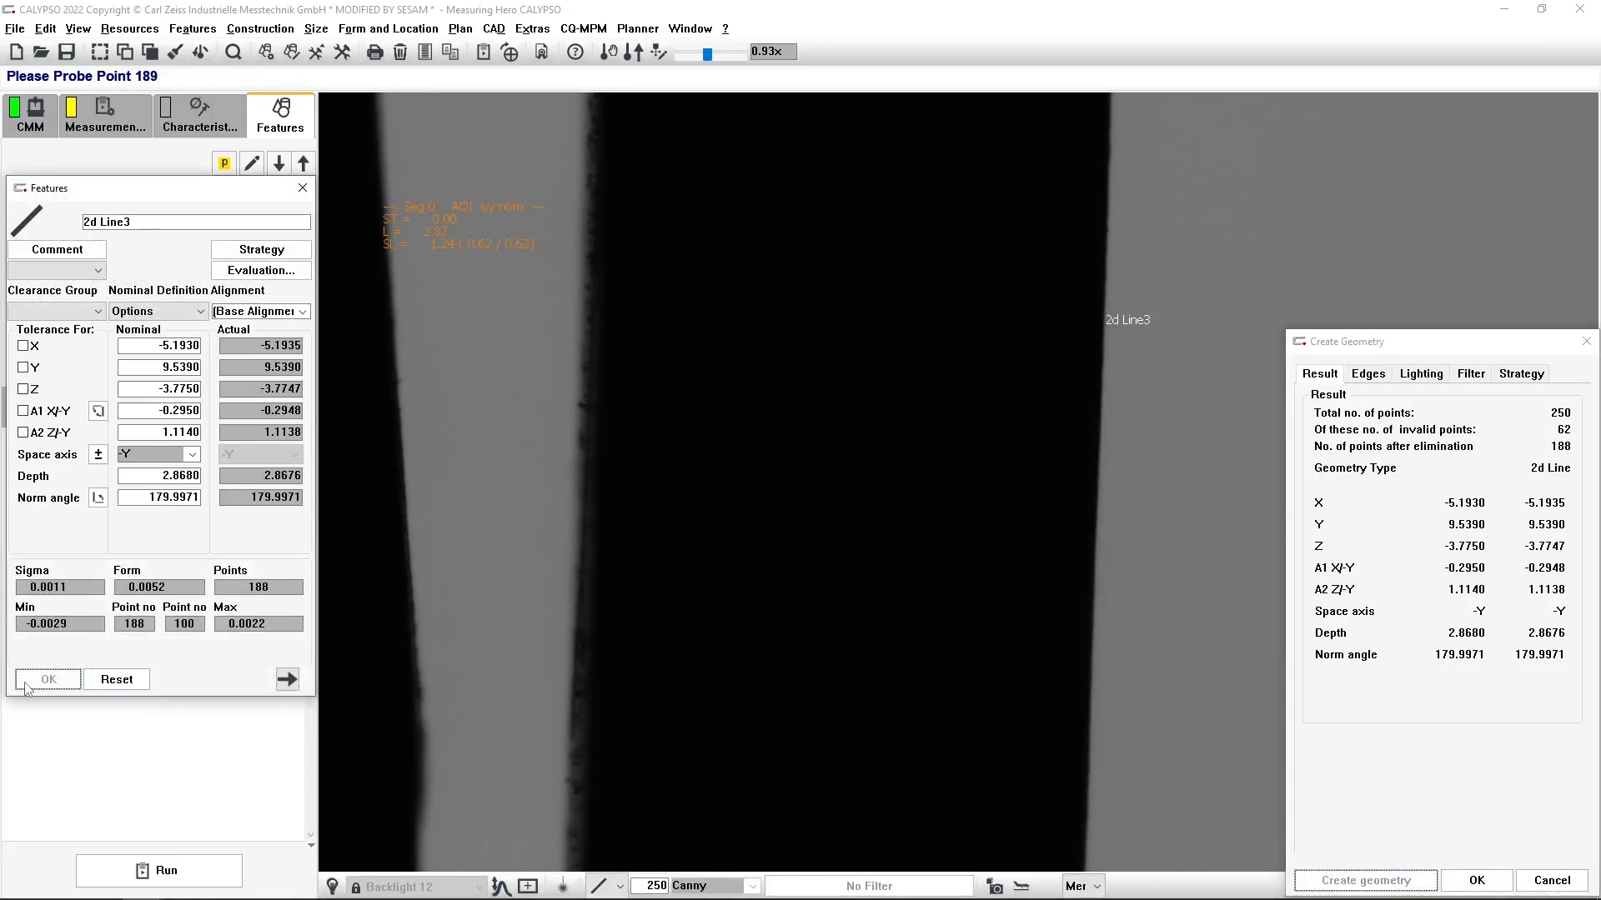
left_click(46, 679)
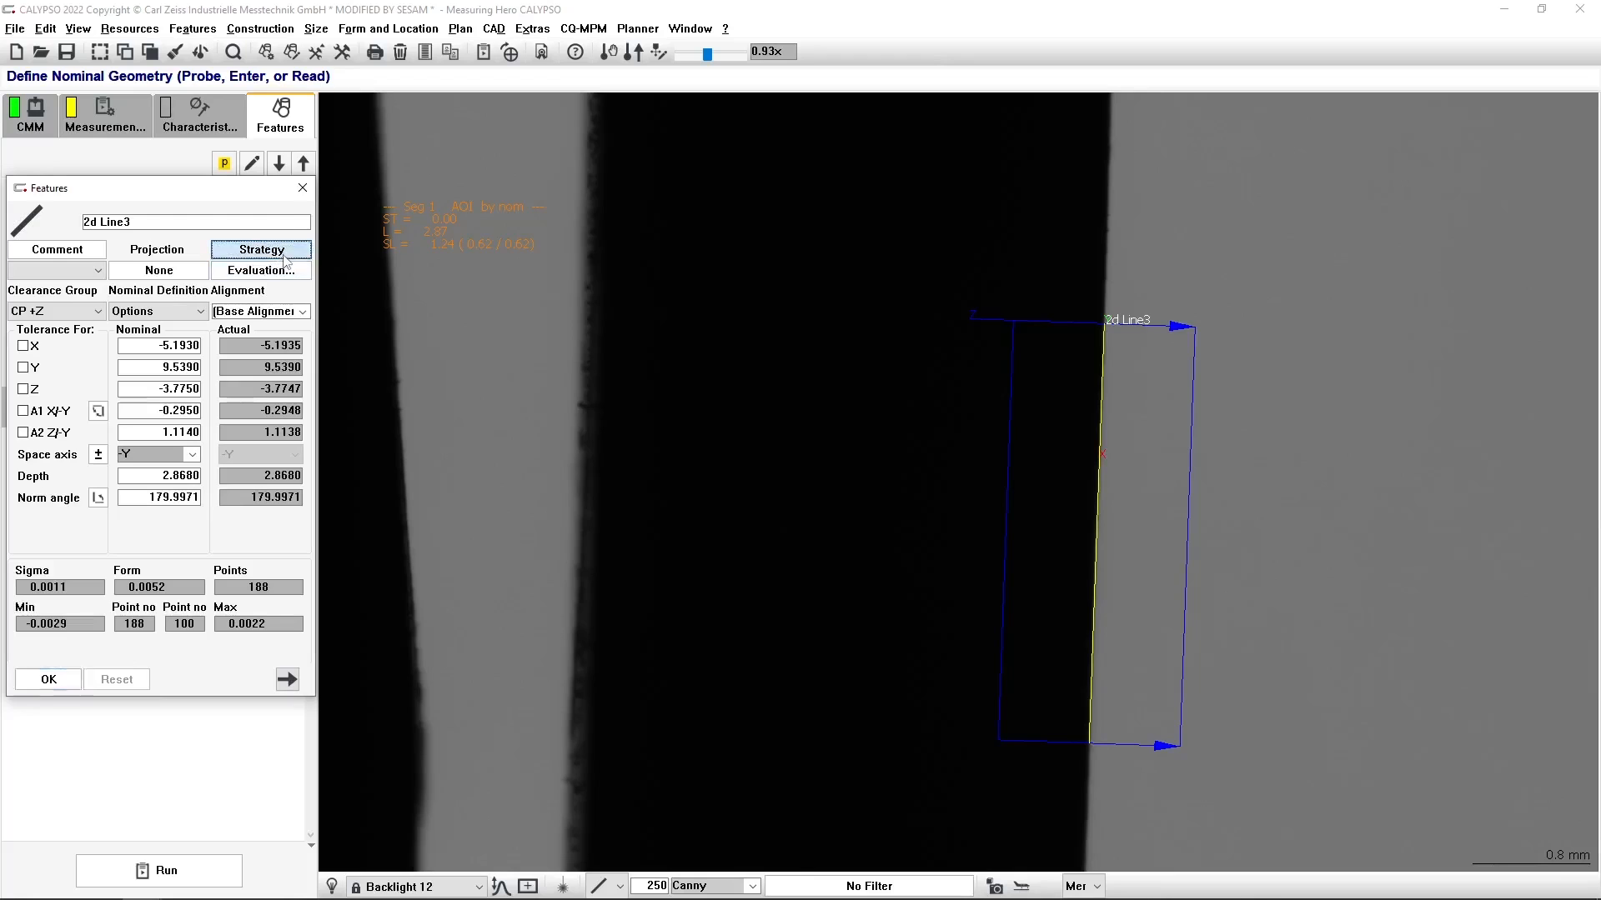
Add a strategy named 'Red light' to 2d Line3, based on presettings.
left_click(261, 249)
type("Red light")
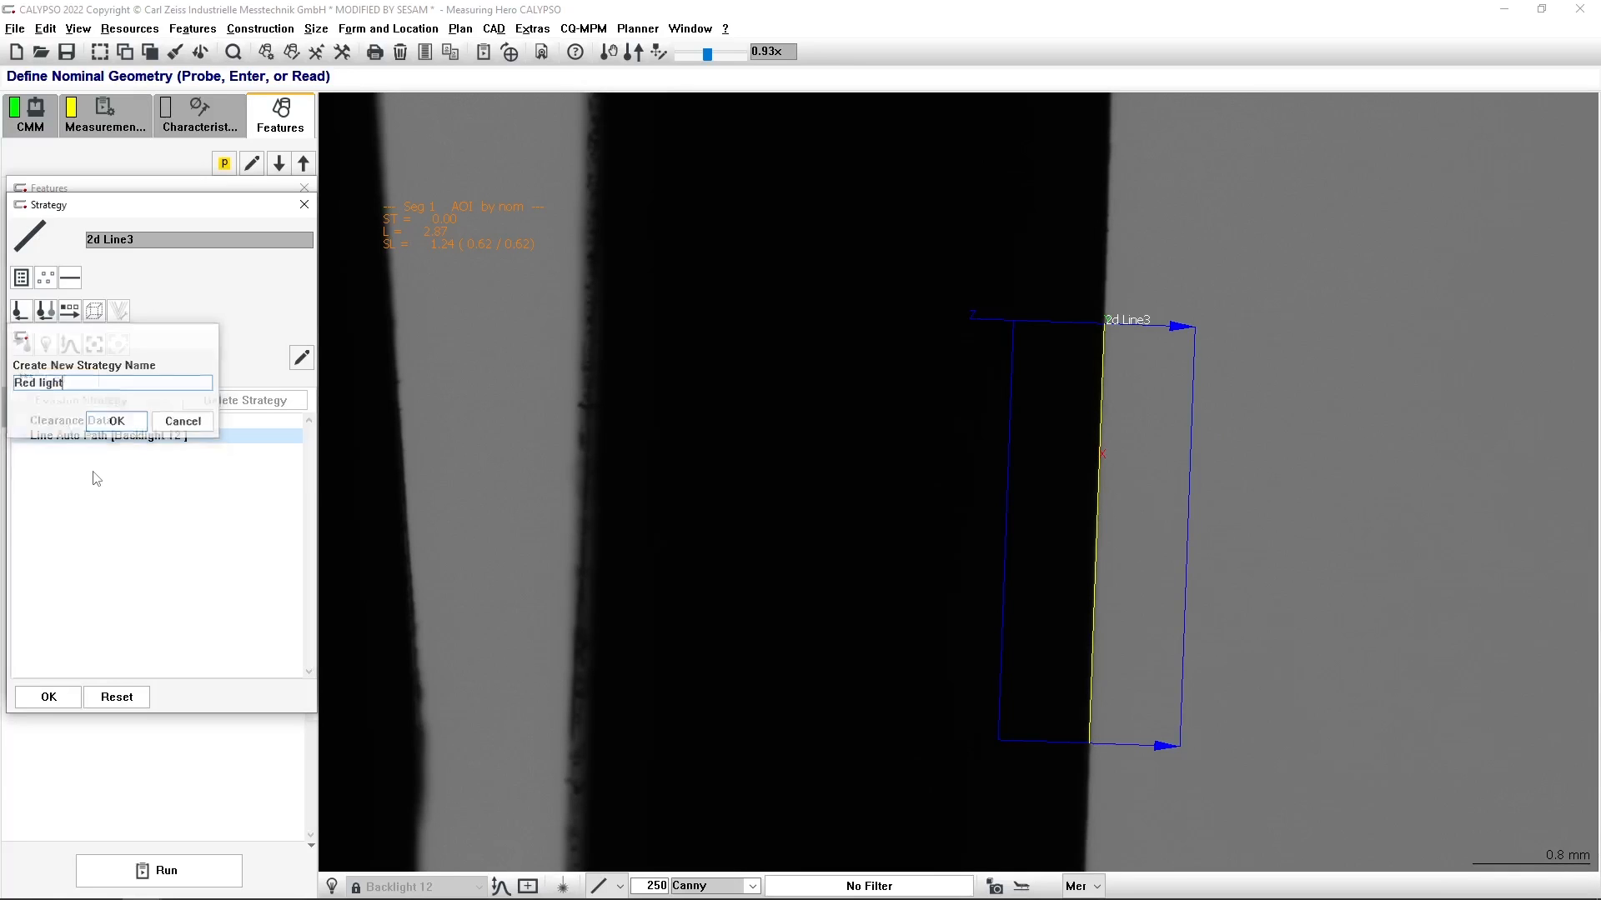
left_click(123, 421)
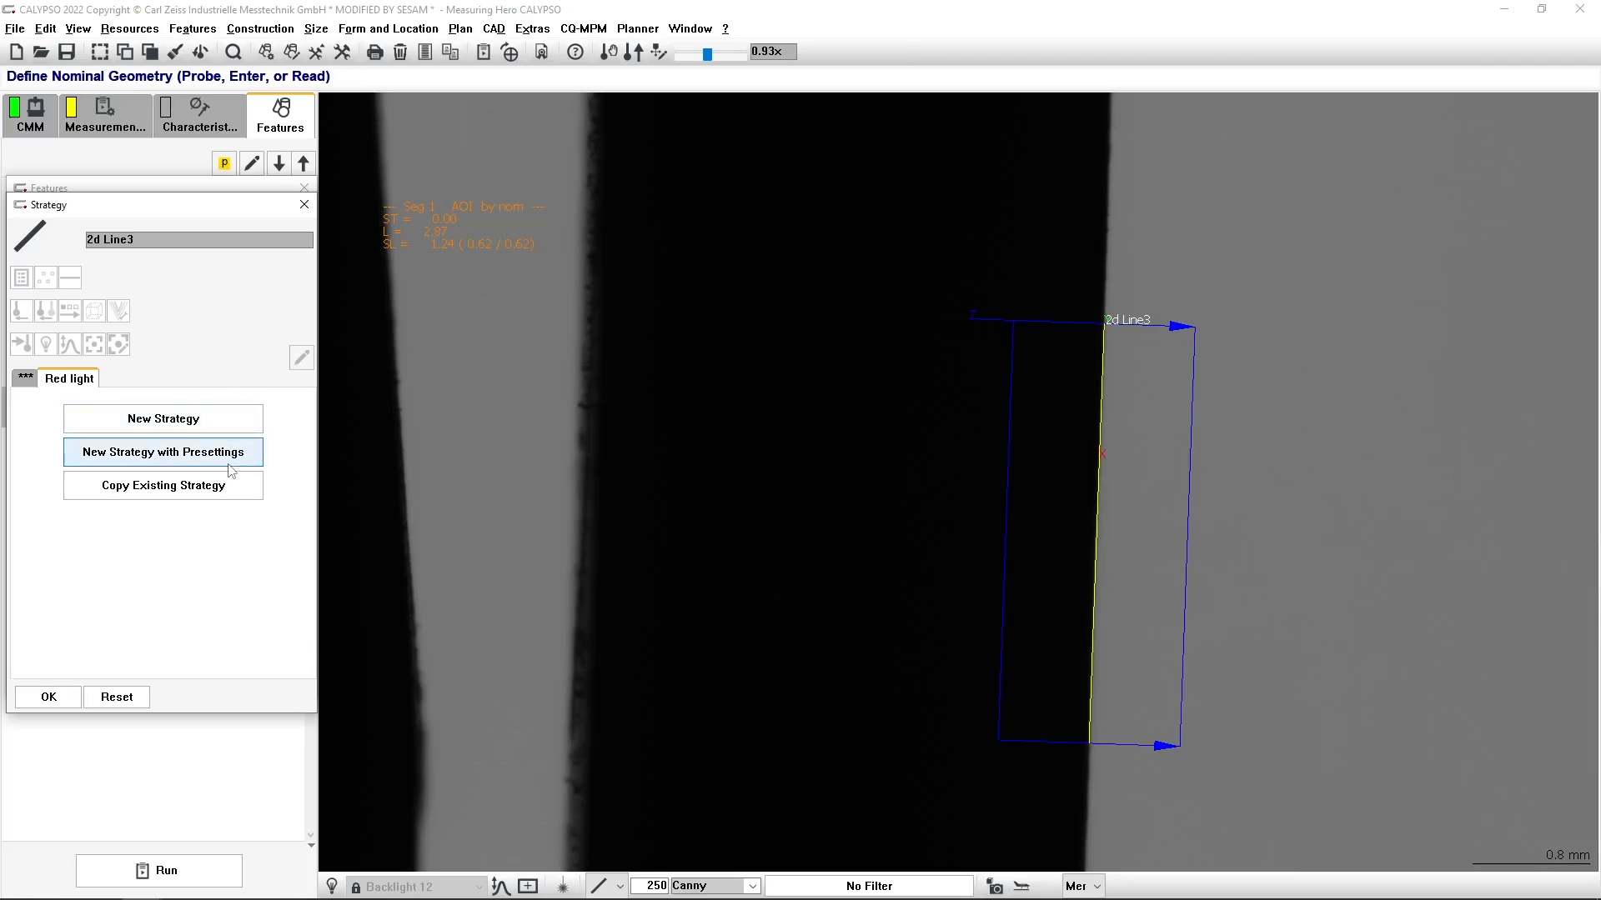
left_click(162, 451)
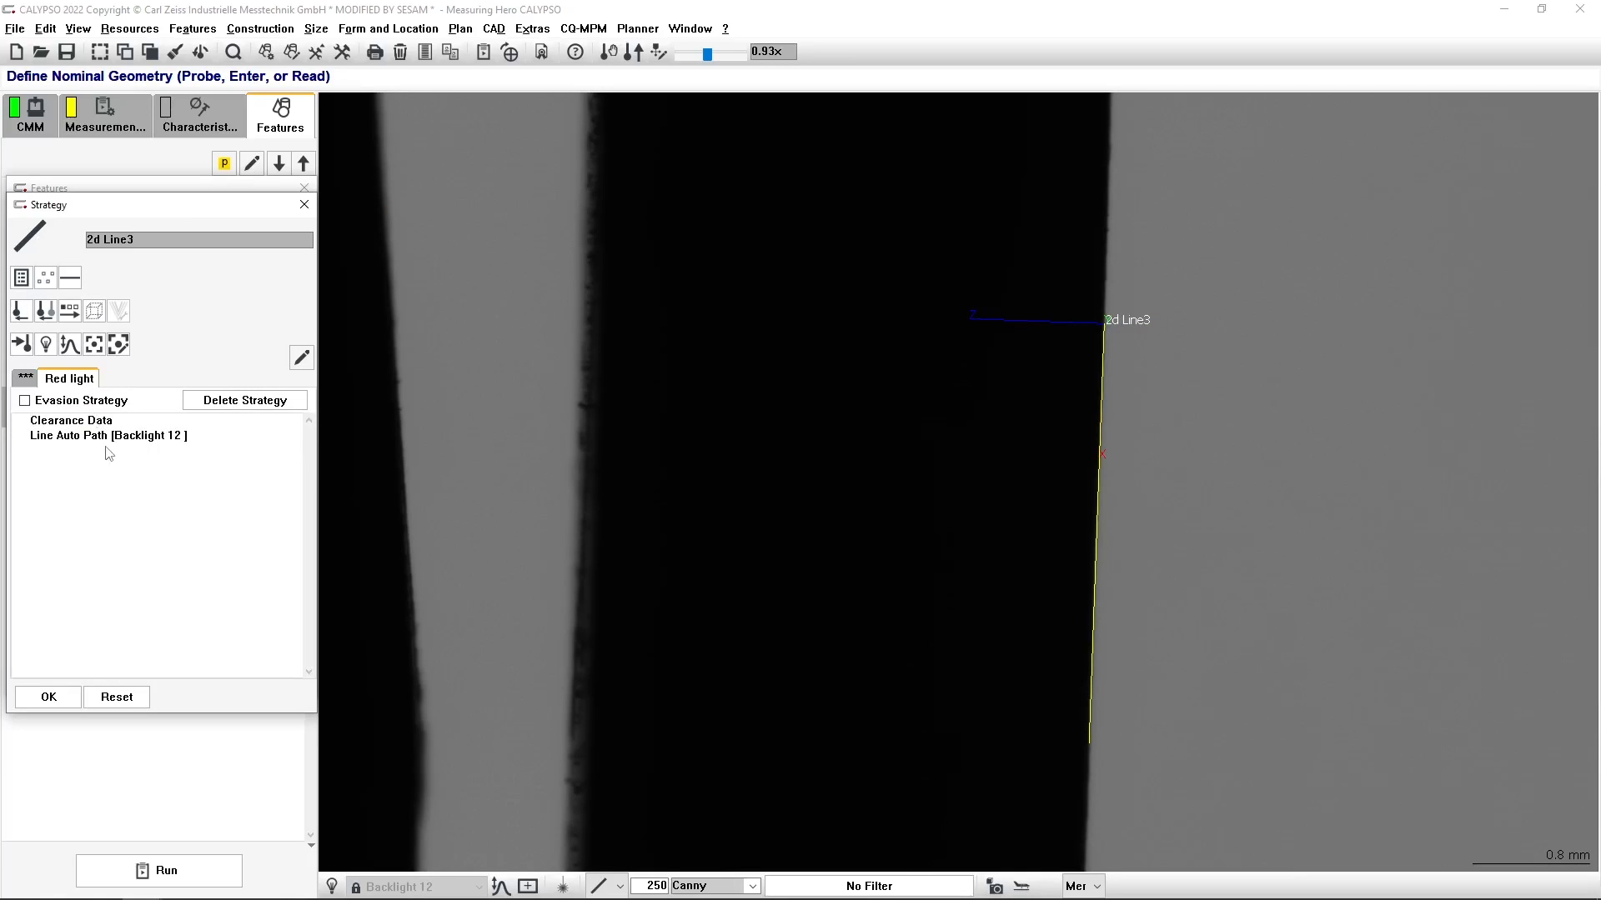
Switch the Red light line auto path lighting from backlight 12 to Redlight.
double_click(108, 435)
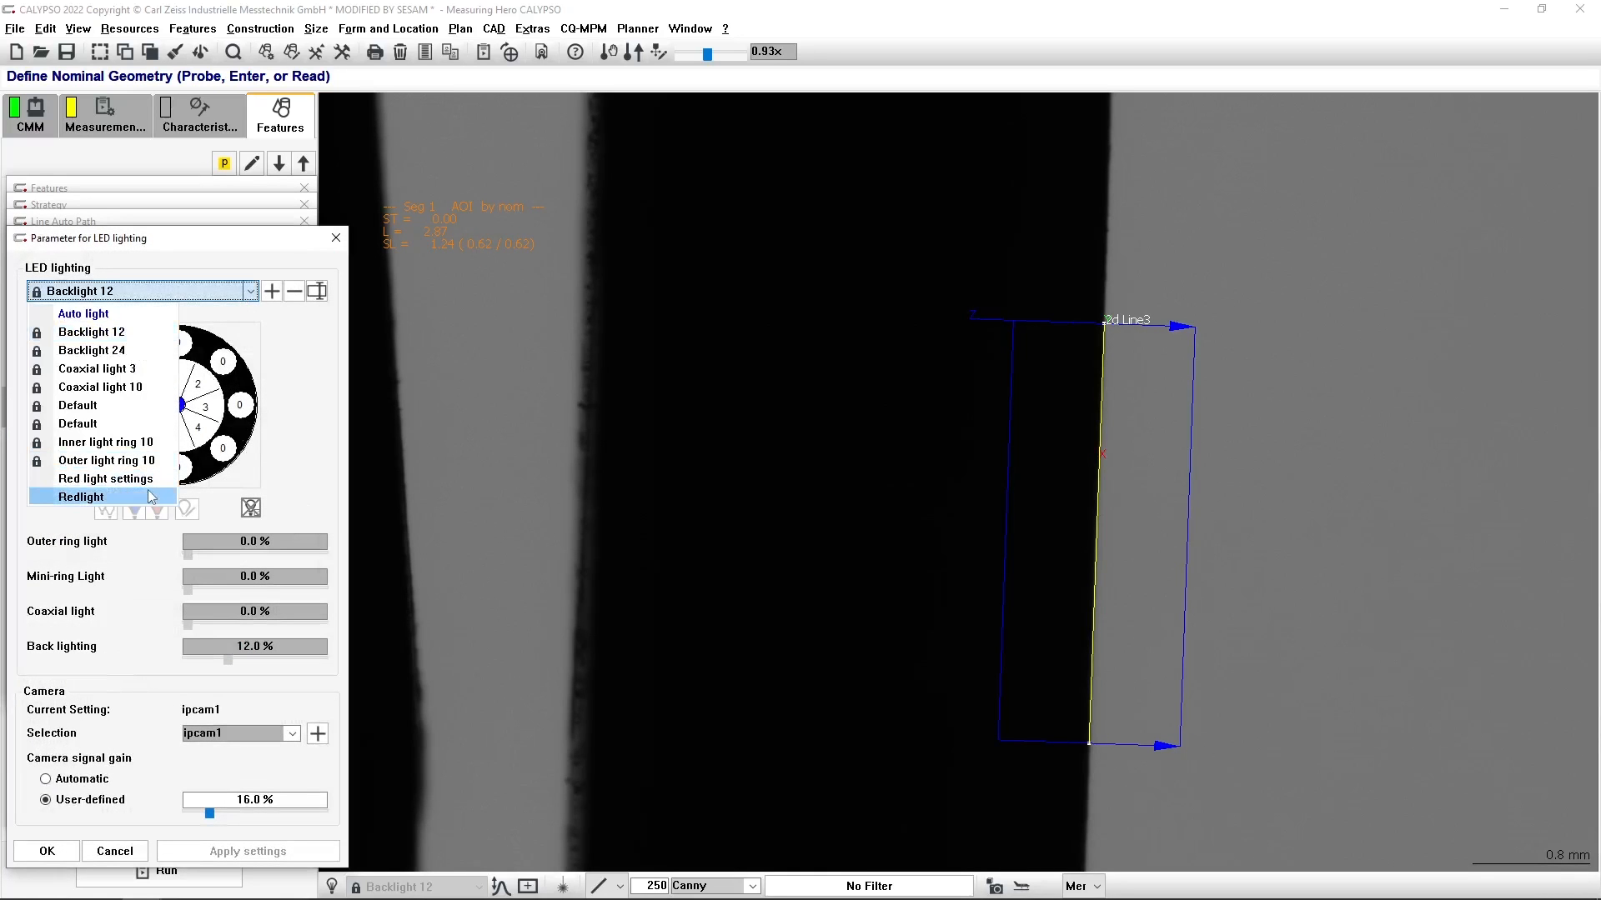
left_click(81, 497)
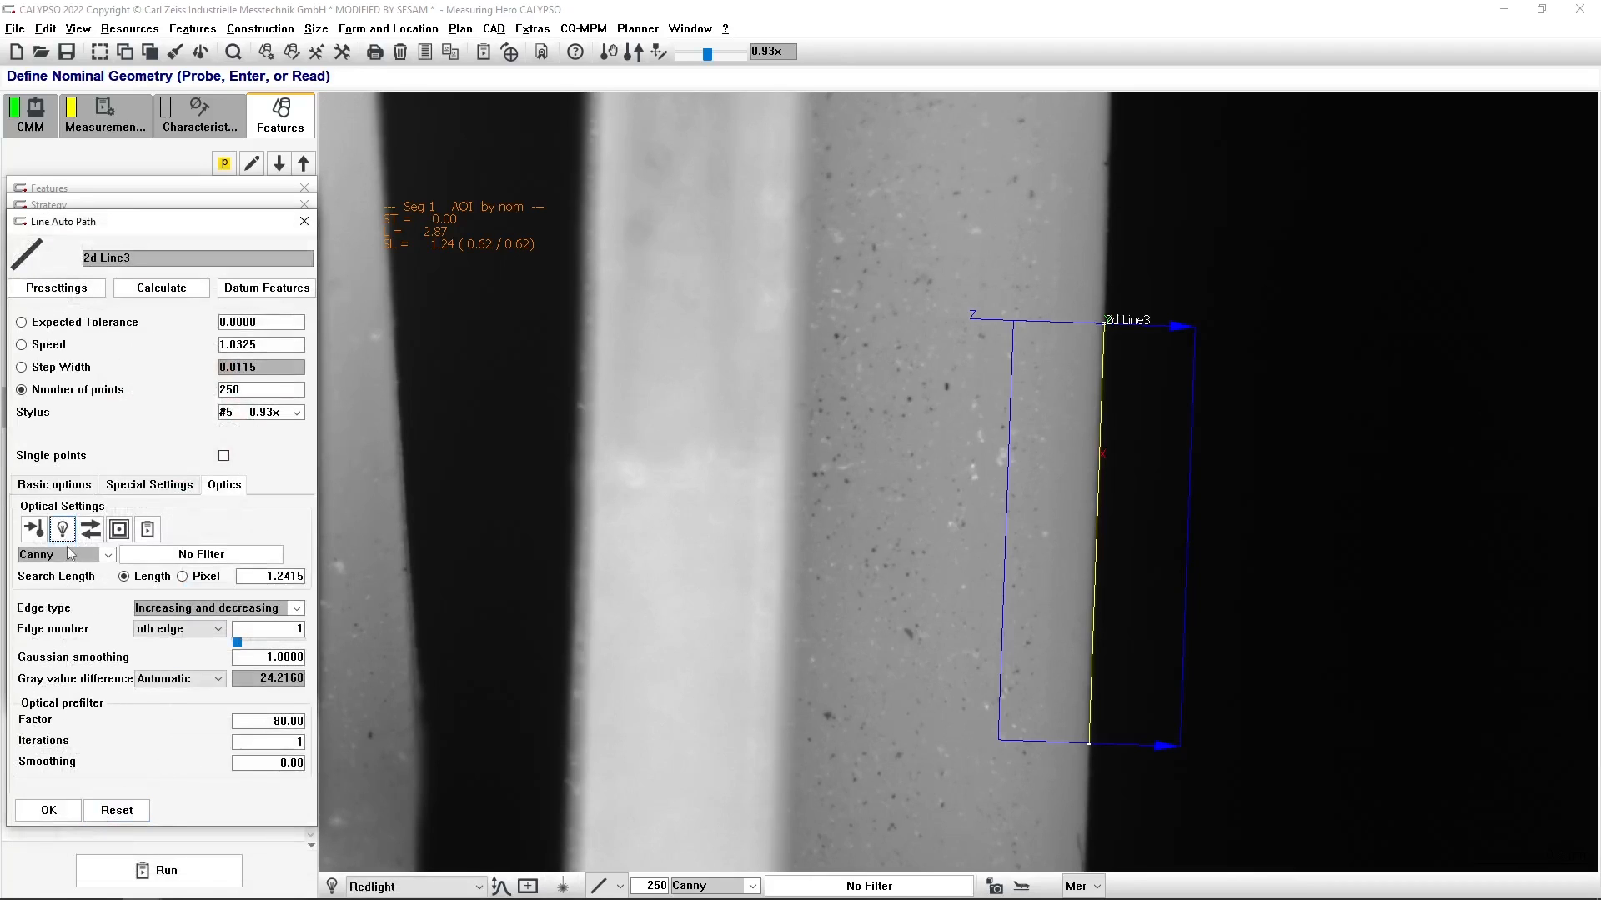
left_click(90, 529)
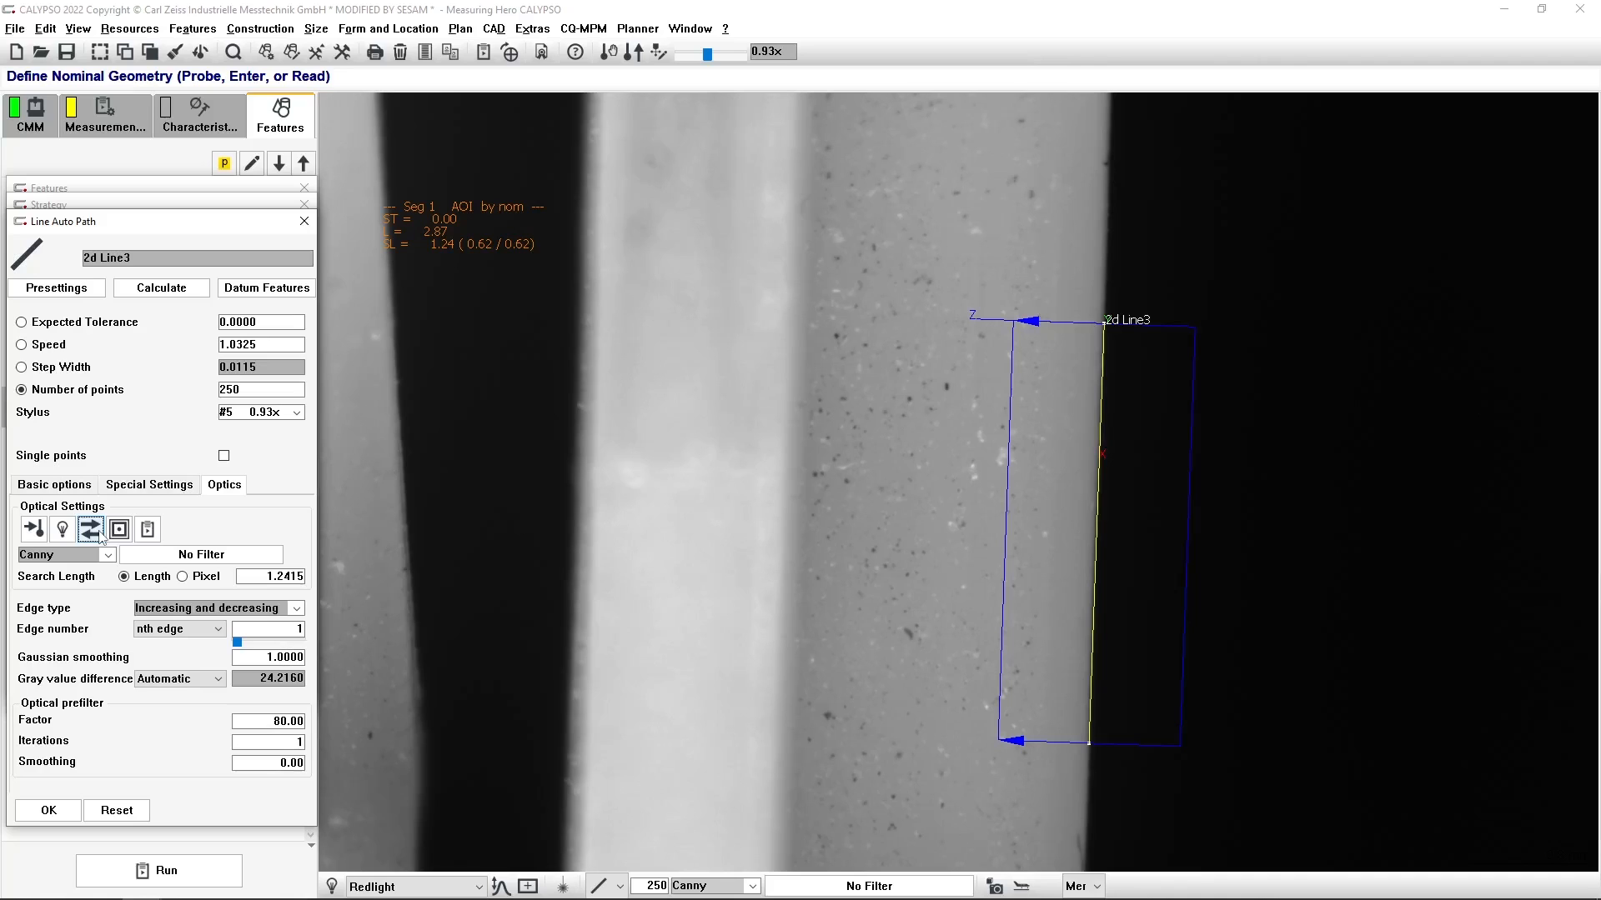
mouse_move(92, 338)
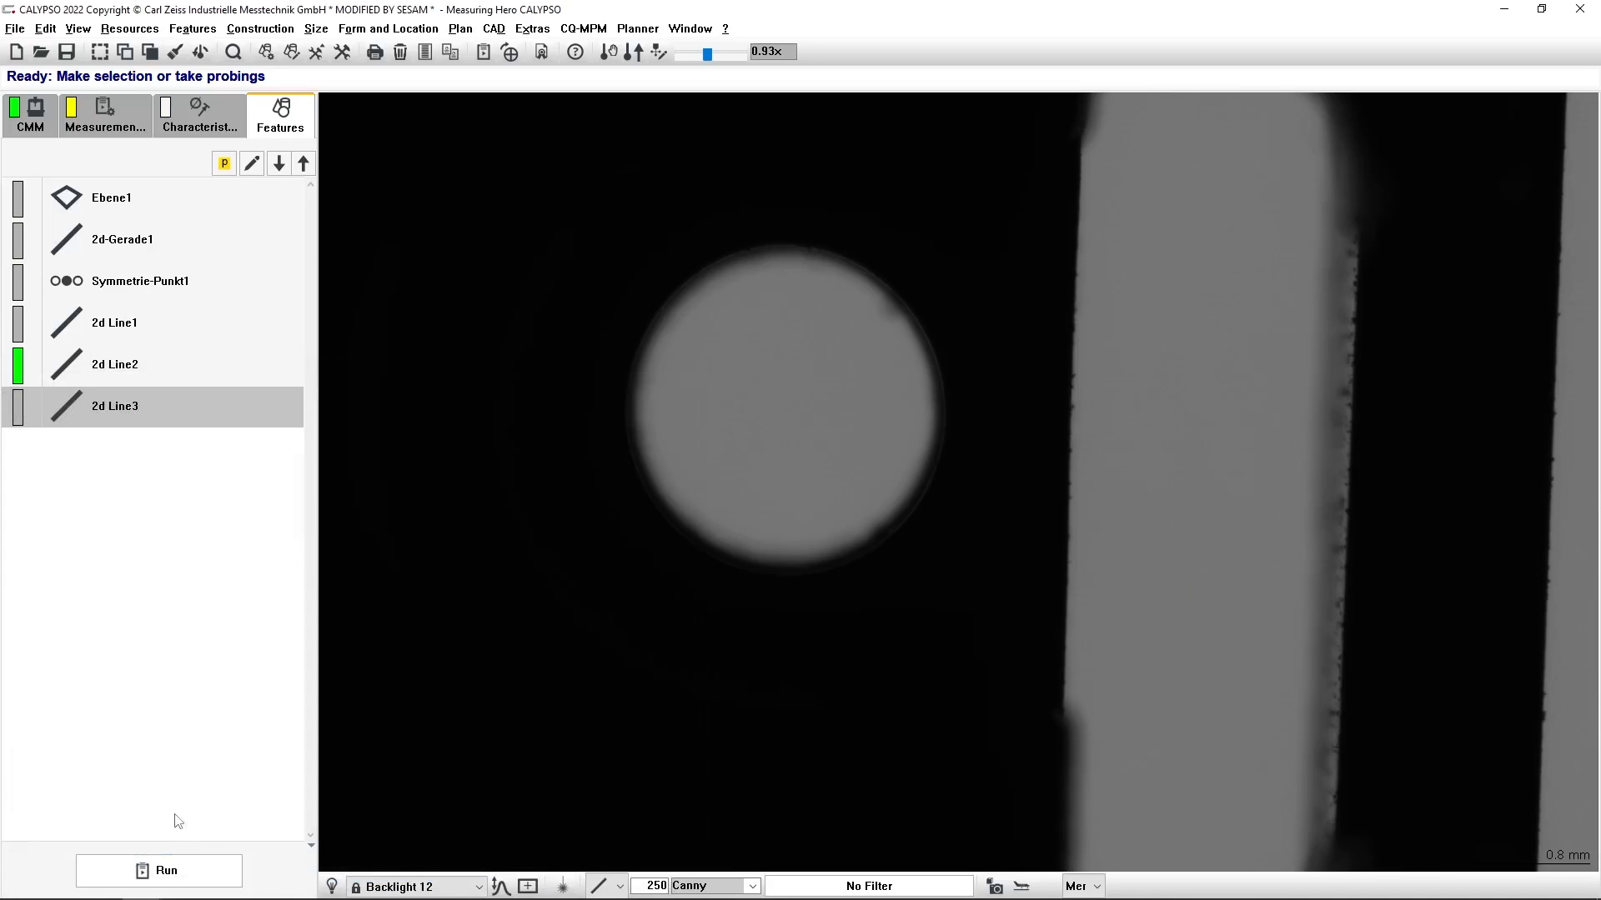
Run a CNC measurement of 2d Line3 alone using Current Selection.
left_click(158, 871)
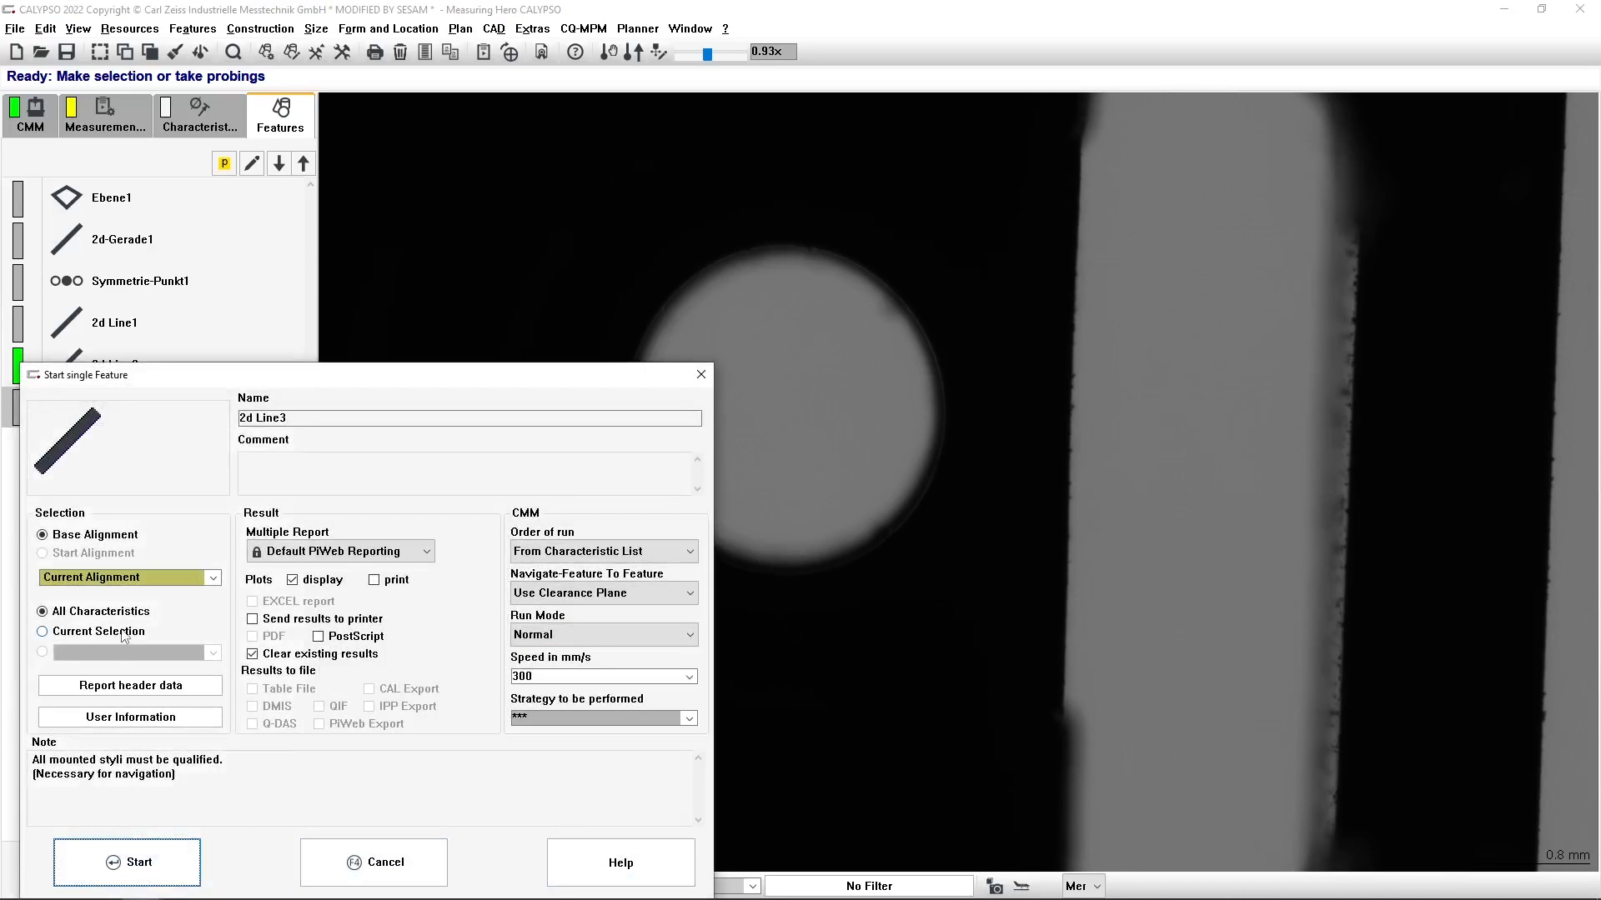
left_click(689, 717)
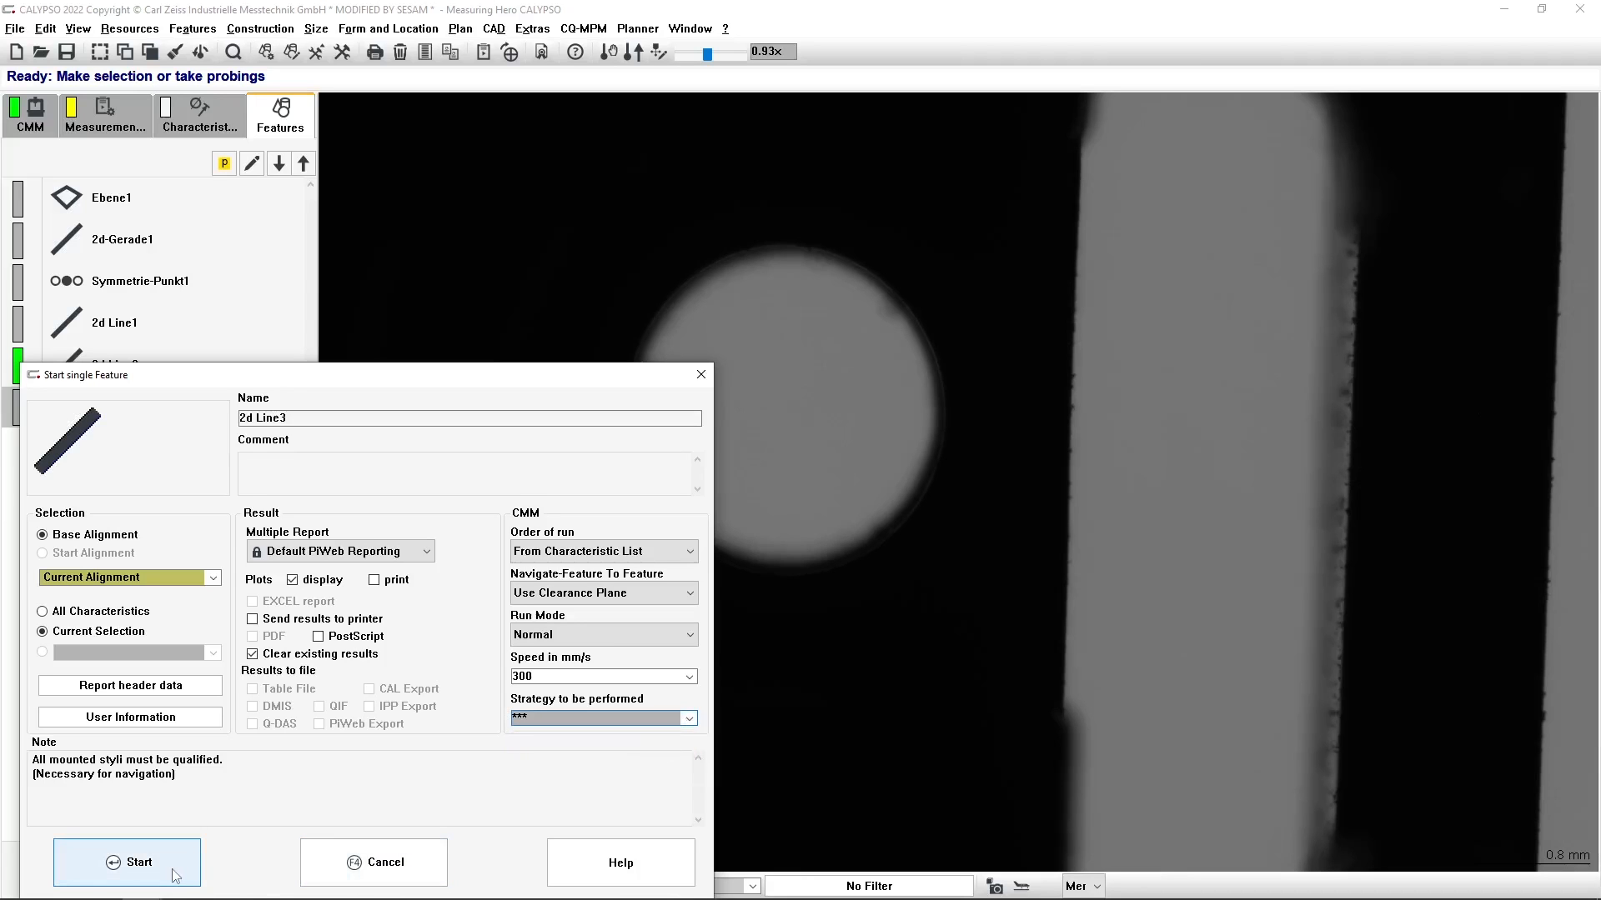
left_click(129, 862)
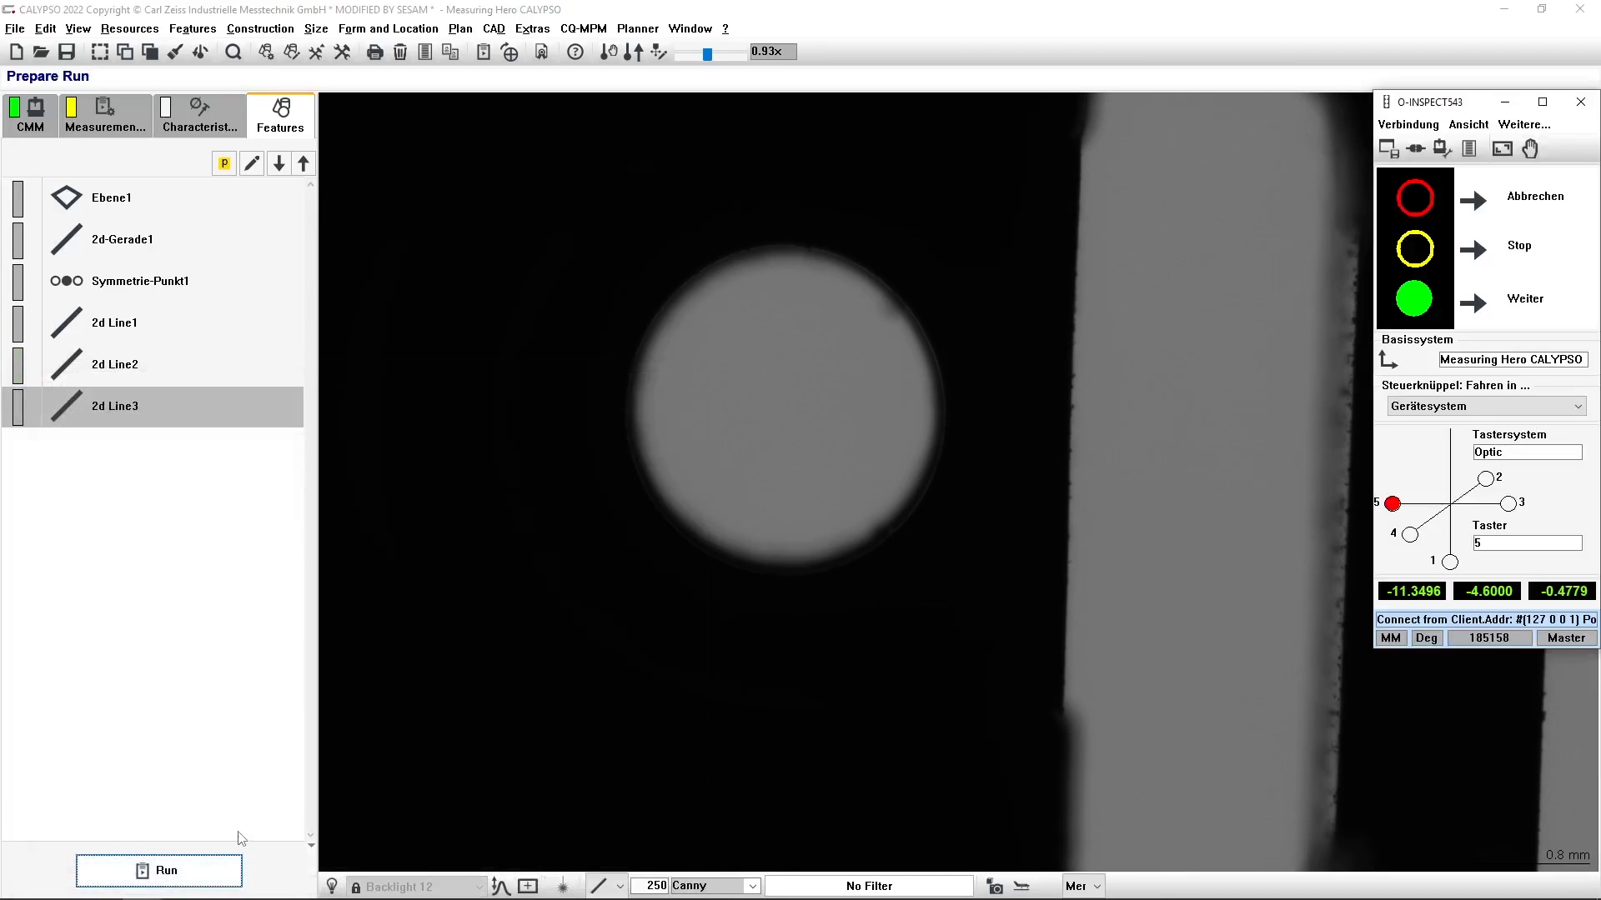
left_click(114, 406)
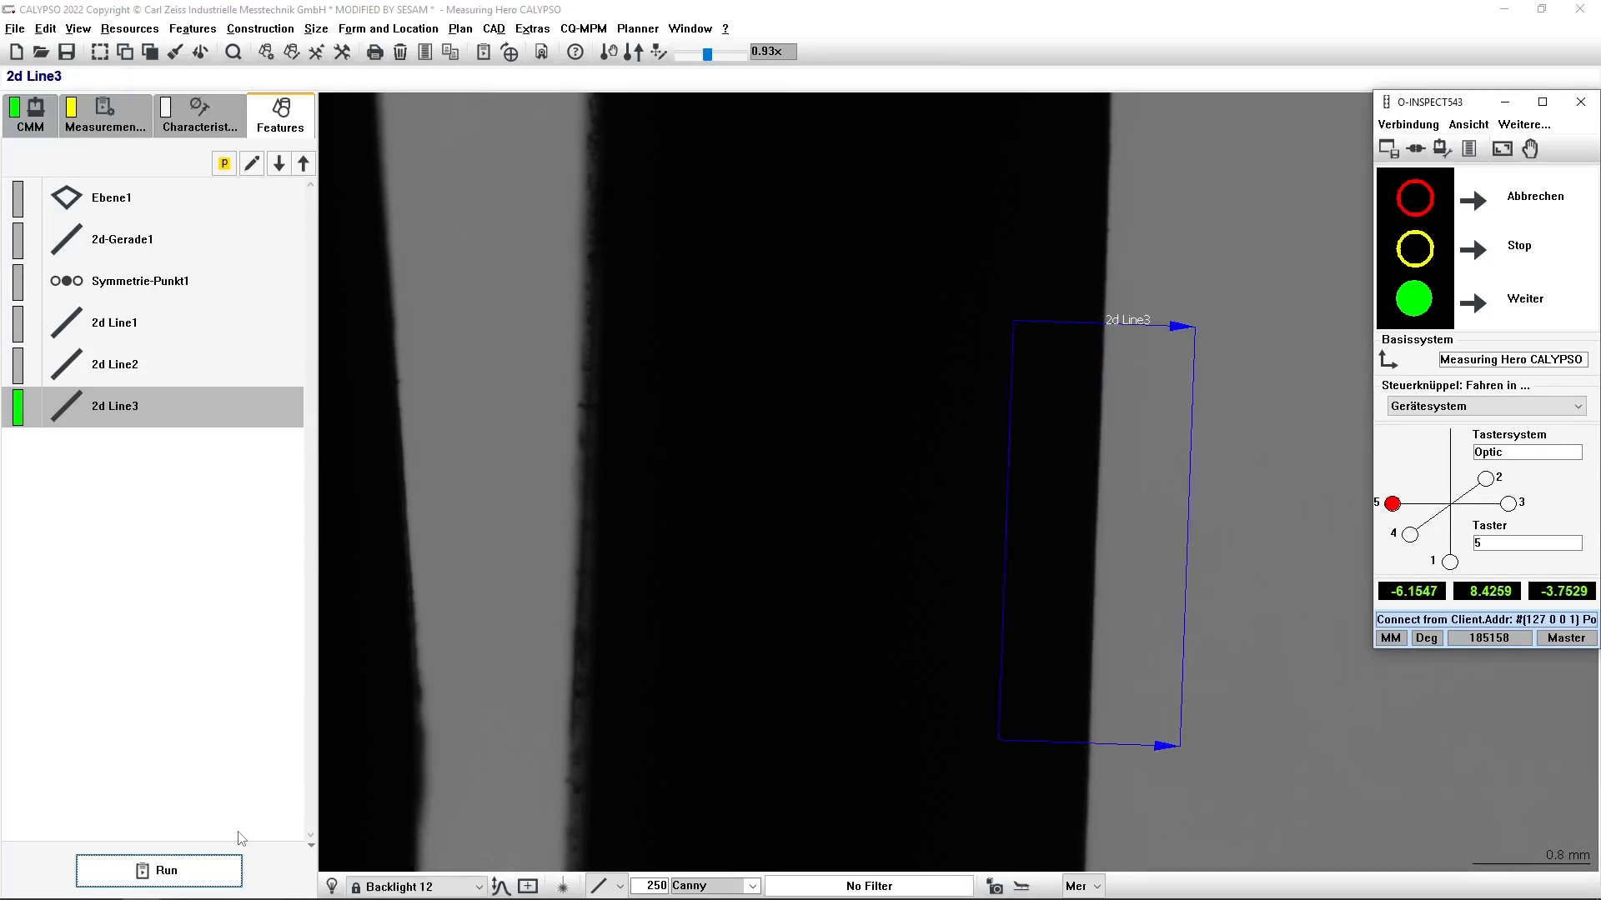
left_click(161, 871)
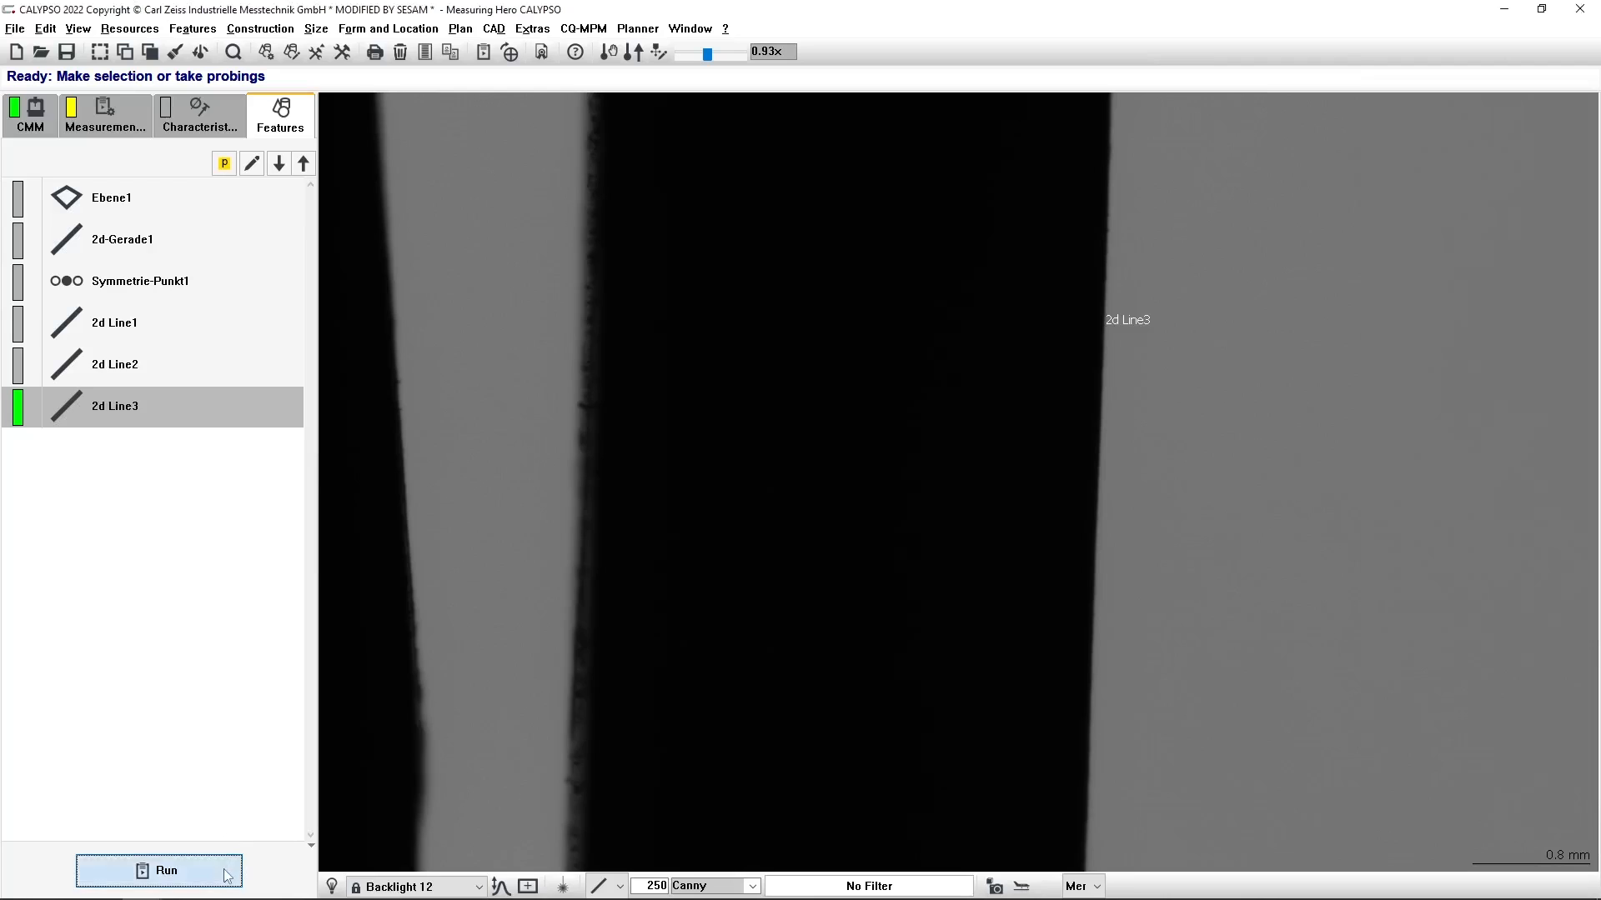
Start a second CNC run of 2d Line3 with the Red light strategy selected.
left_click(159, 872)
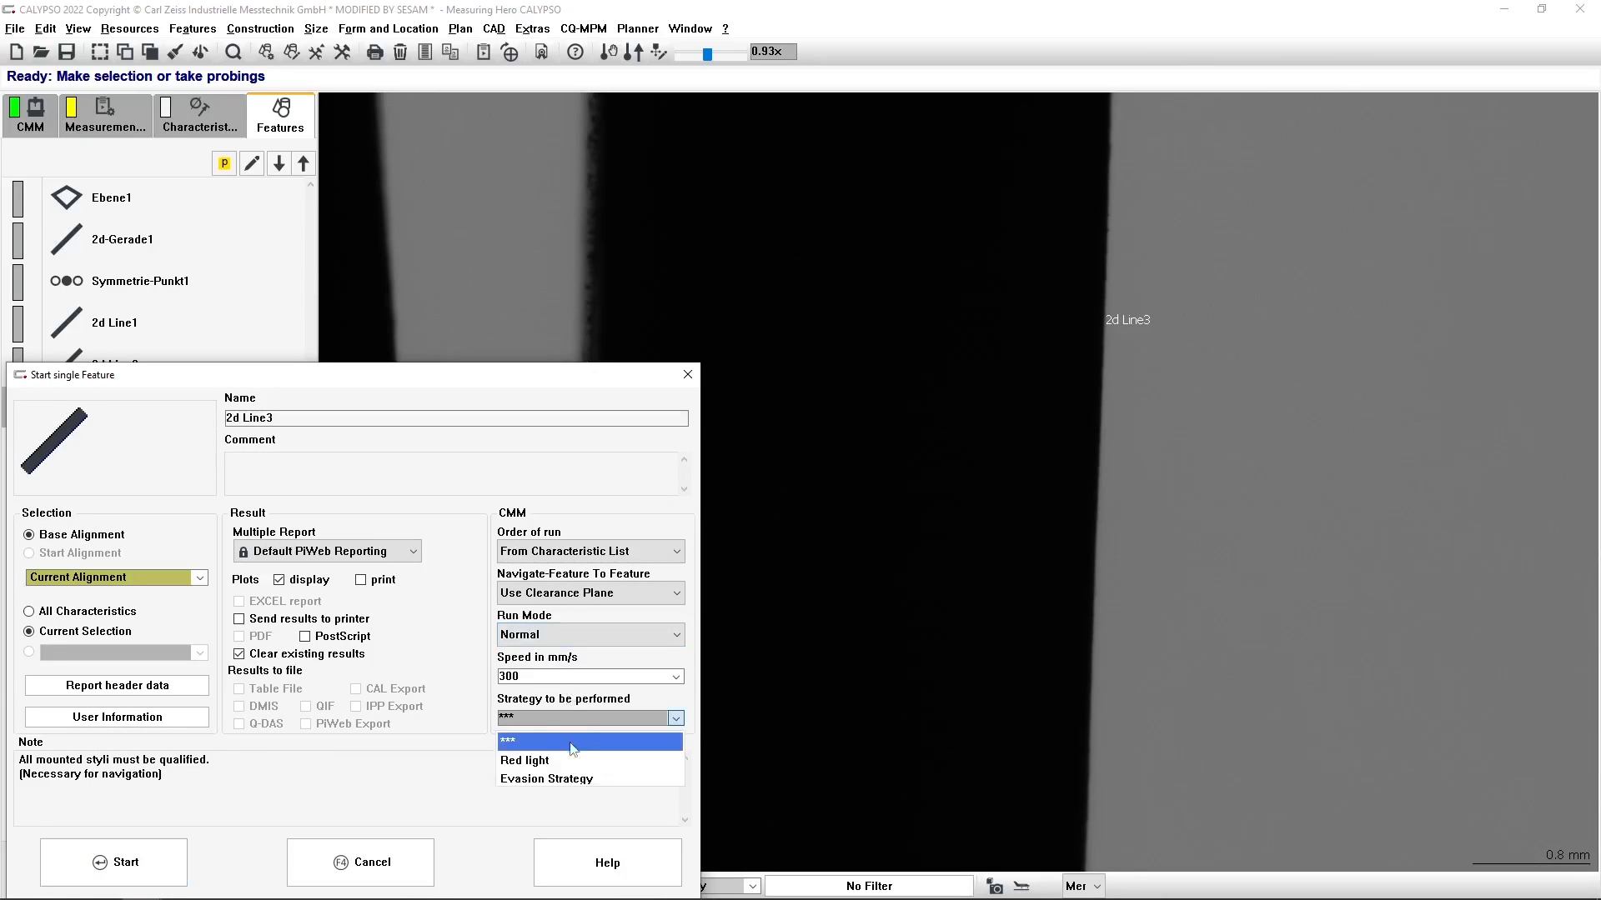
left_click(525, 760)
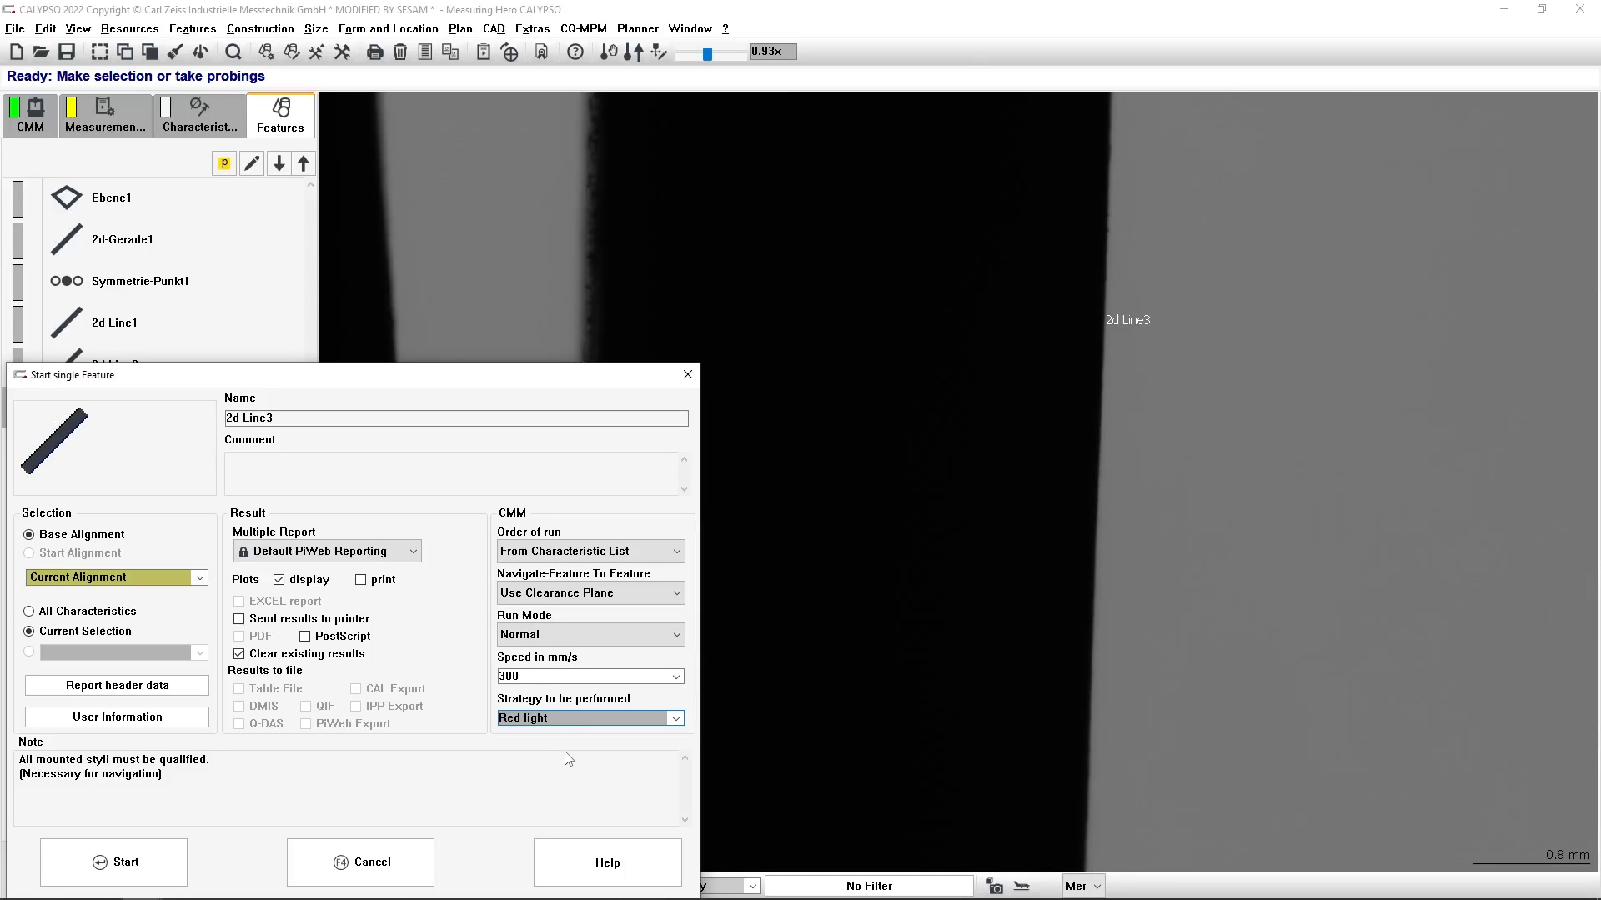
left_click(113, 862)
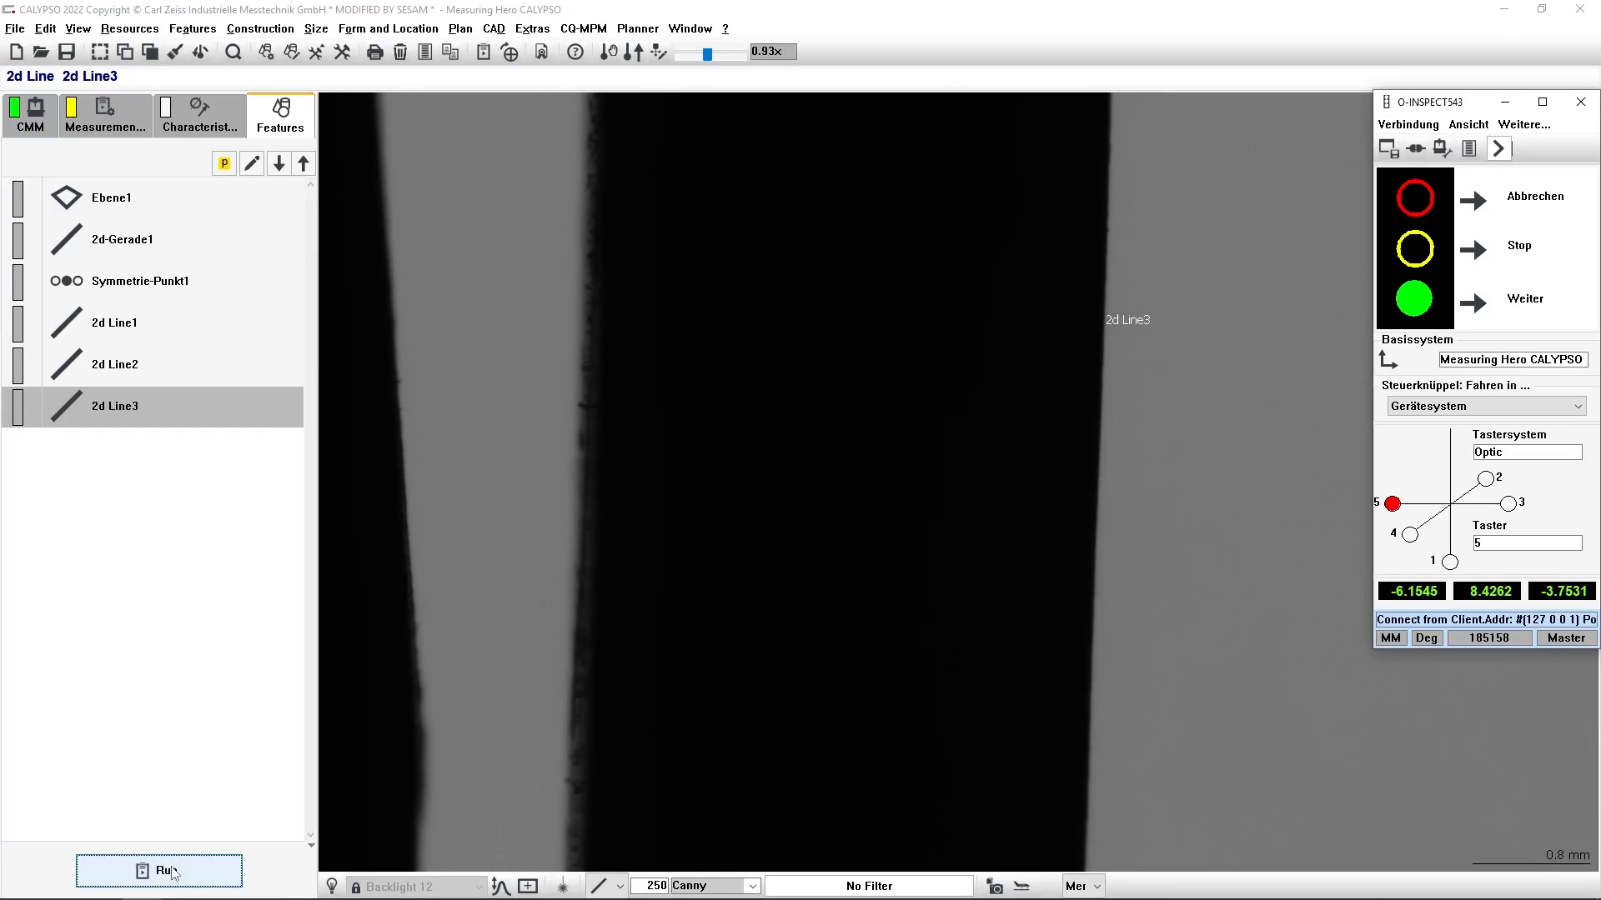